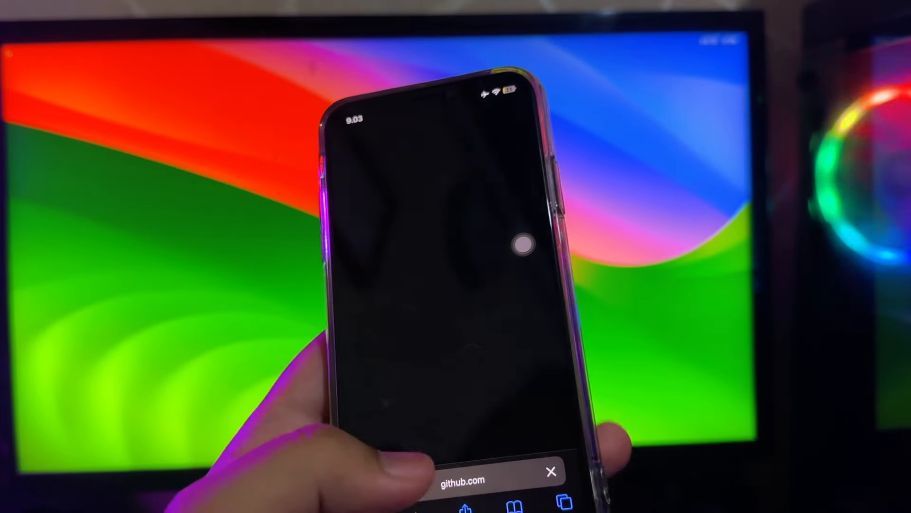
Step: Open the iJailbreak news site in Safari and scroll to its latest posts
click(459, 479)
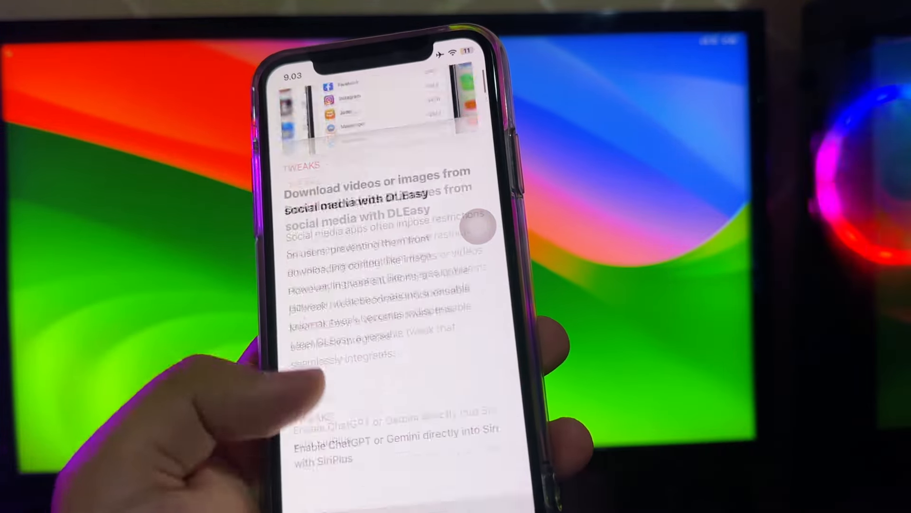
scroll(down, 3)
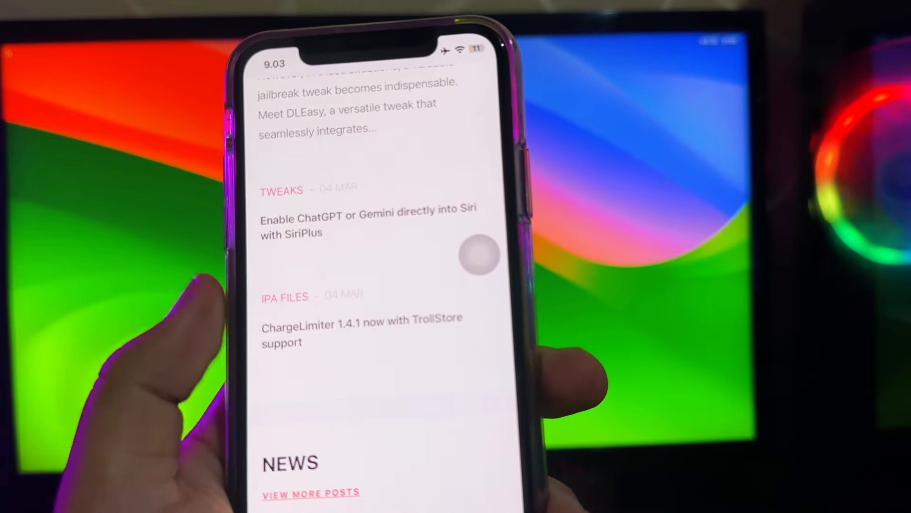
Step: Open the ChargeLimiter 1.4.1 post and scroll through its description and screenshots
click(362, 326)
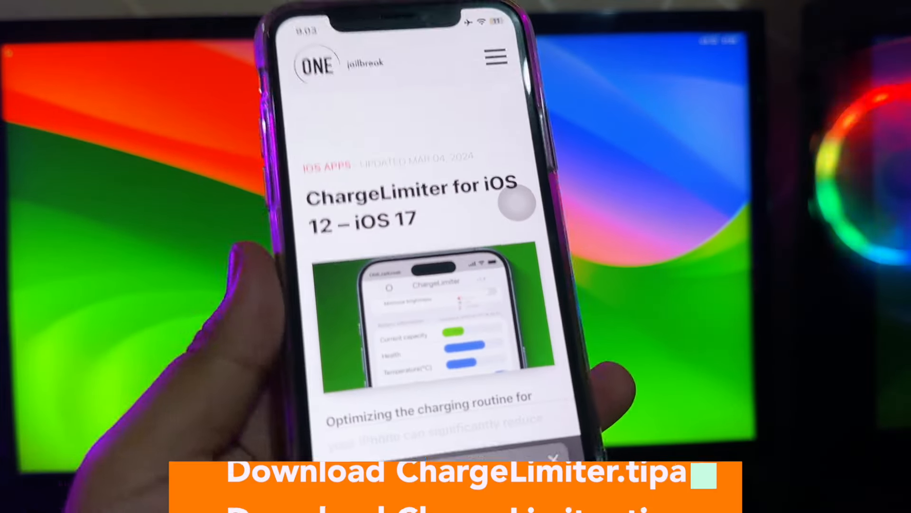
scroll(down, 3)
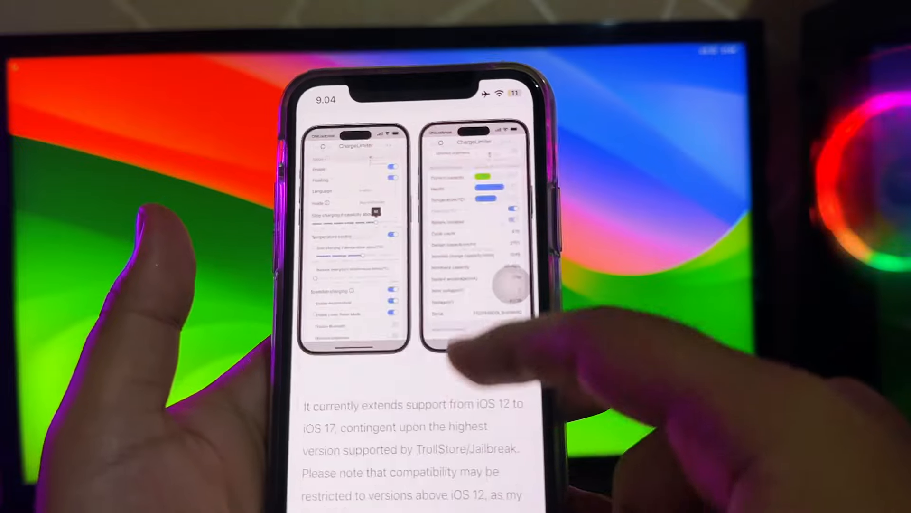
scroll(down, 3)
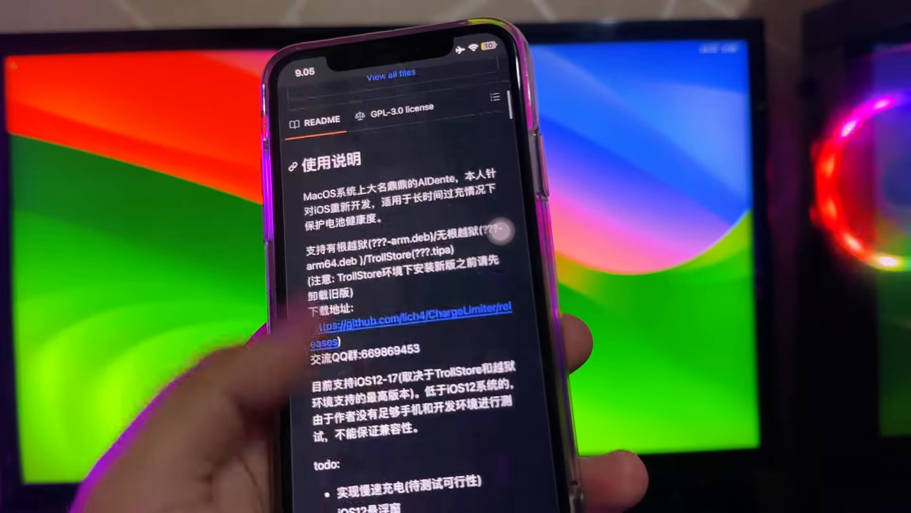
Step: Scroll the ChargeLimiter GitHub README down to Releases showing 1.4.1 Latest
scroll(down, 3)
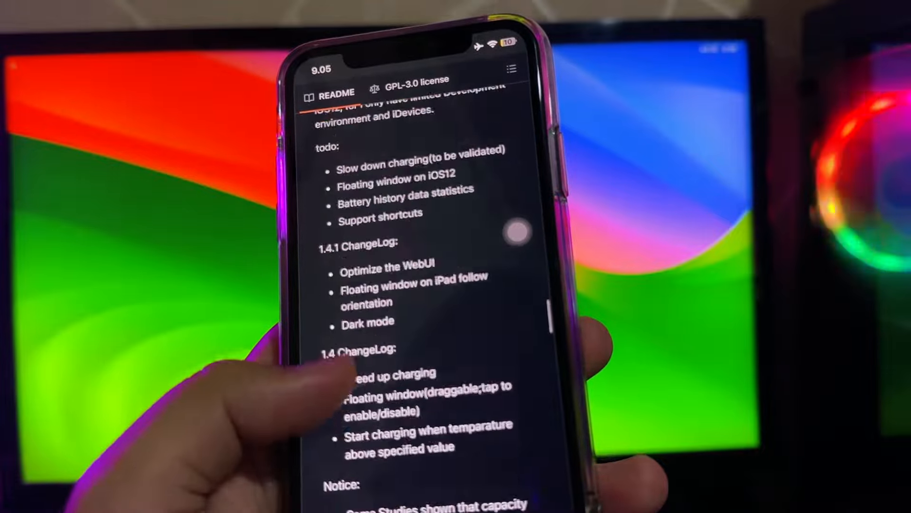
scroll(down, 3)
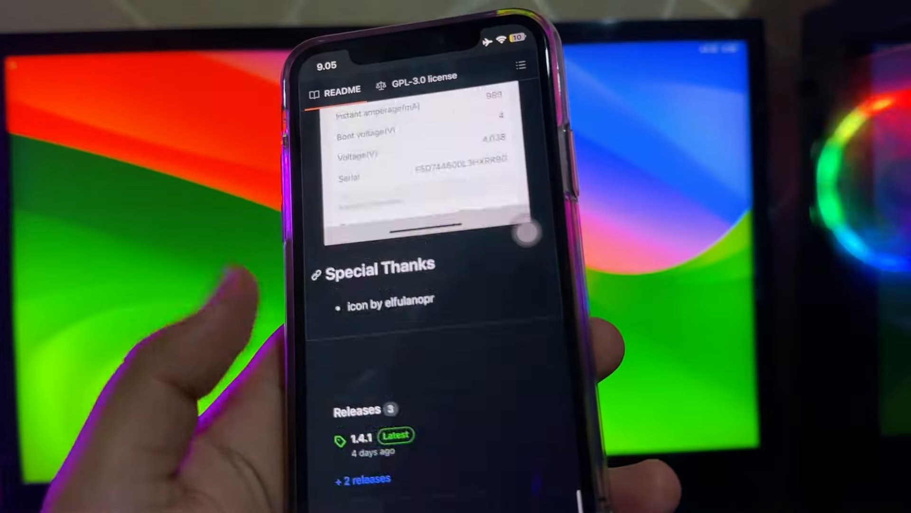
scroll(down, 3)
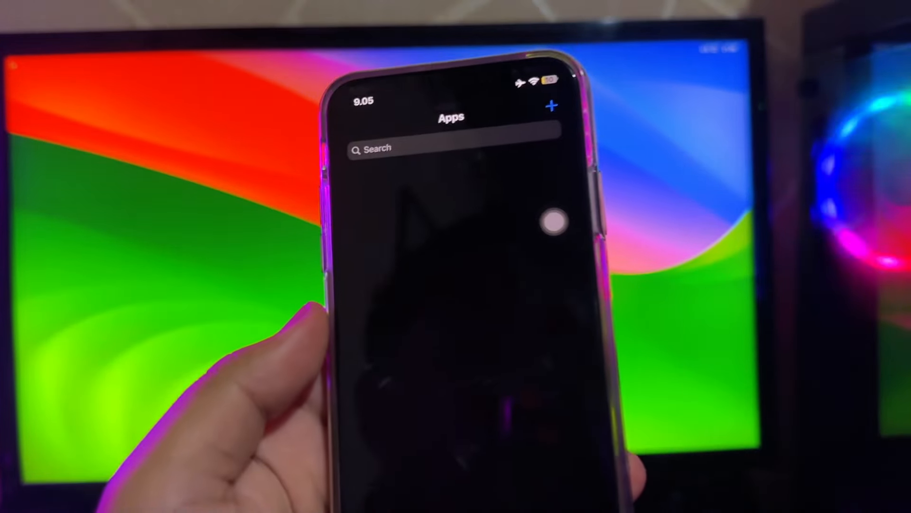
Step: Install ChargeLimiter.tipa through TrollStore's Install IPA File option and open the app
click(552, 107)
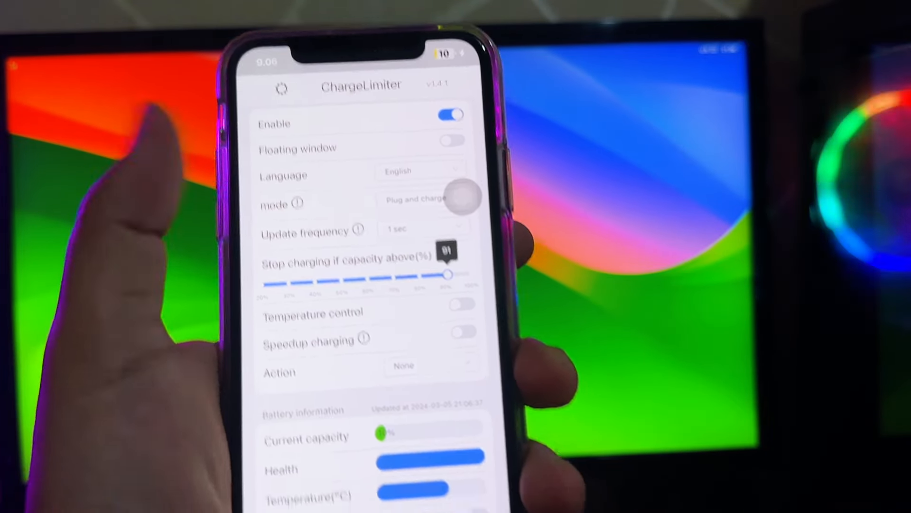
scroll(down, 3)
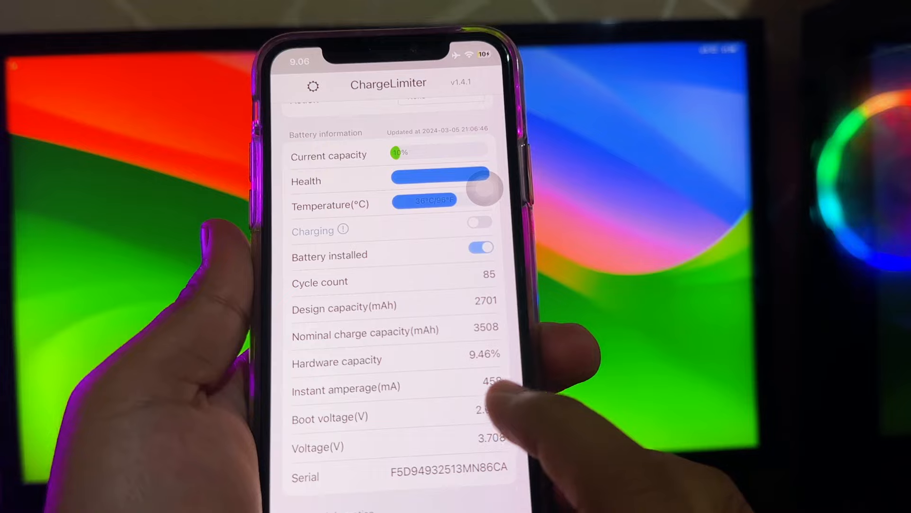
scroll(down, 3)
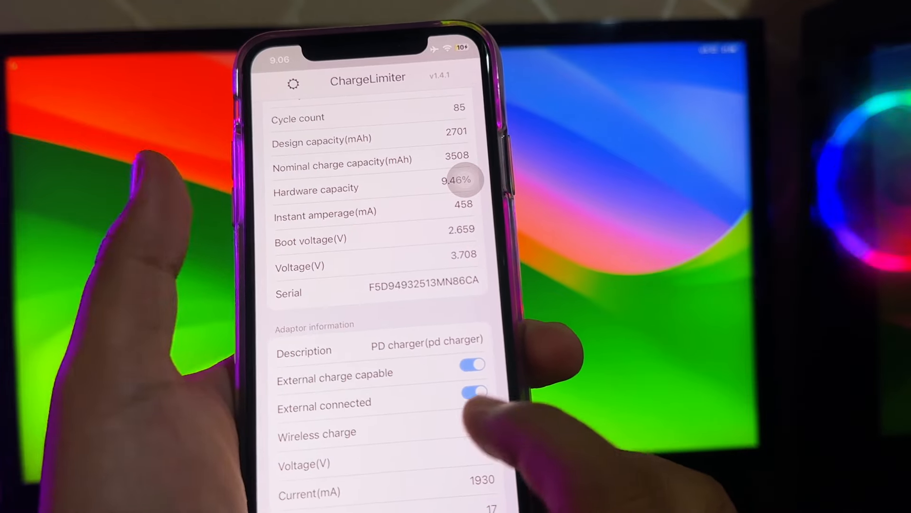
scroll(down, 3)
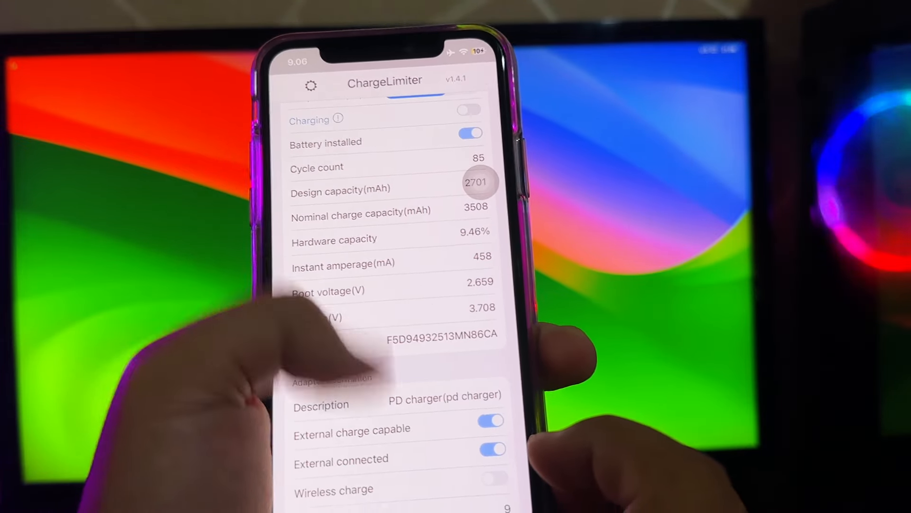
scroll(down, 3)
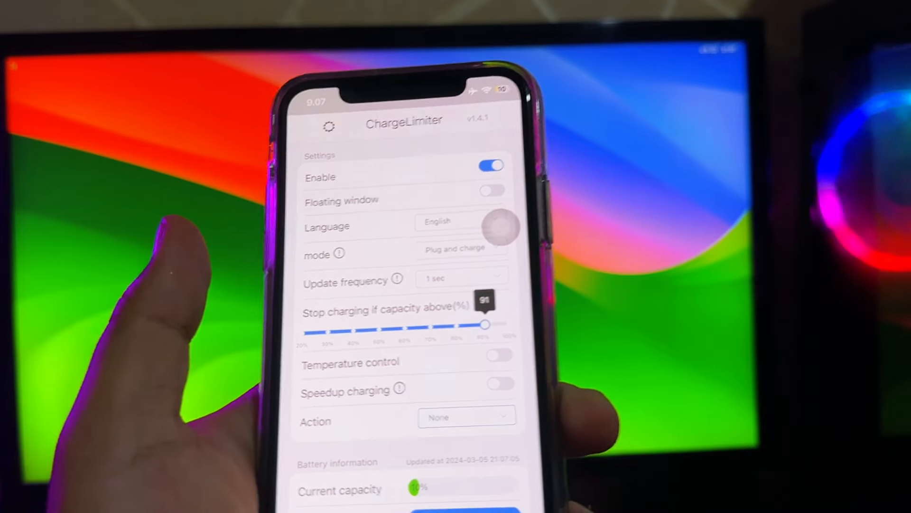
Step: Switch on Speedup charging in ChargeLimiter's settings, keeping the 91% limit
click(499, 384)
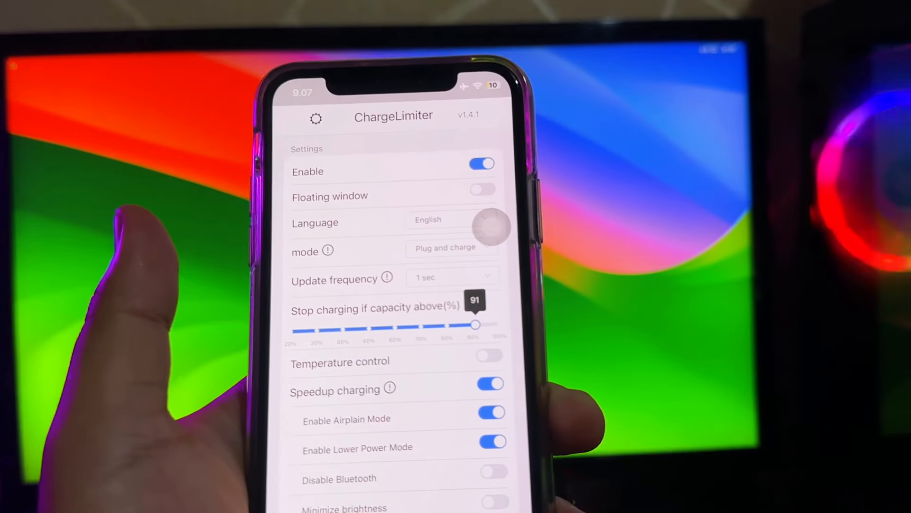